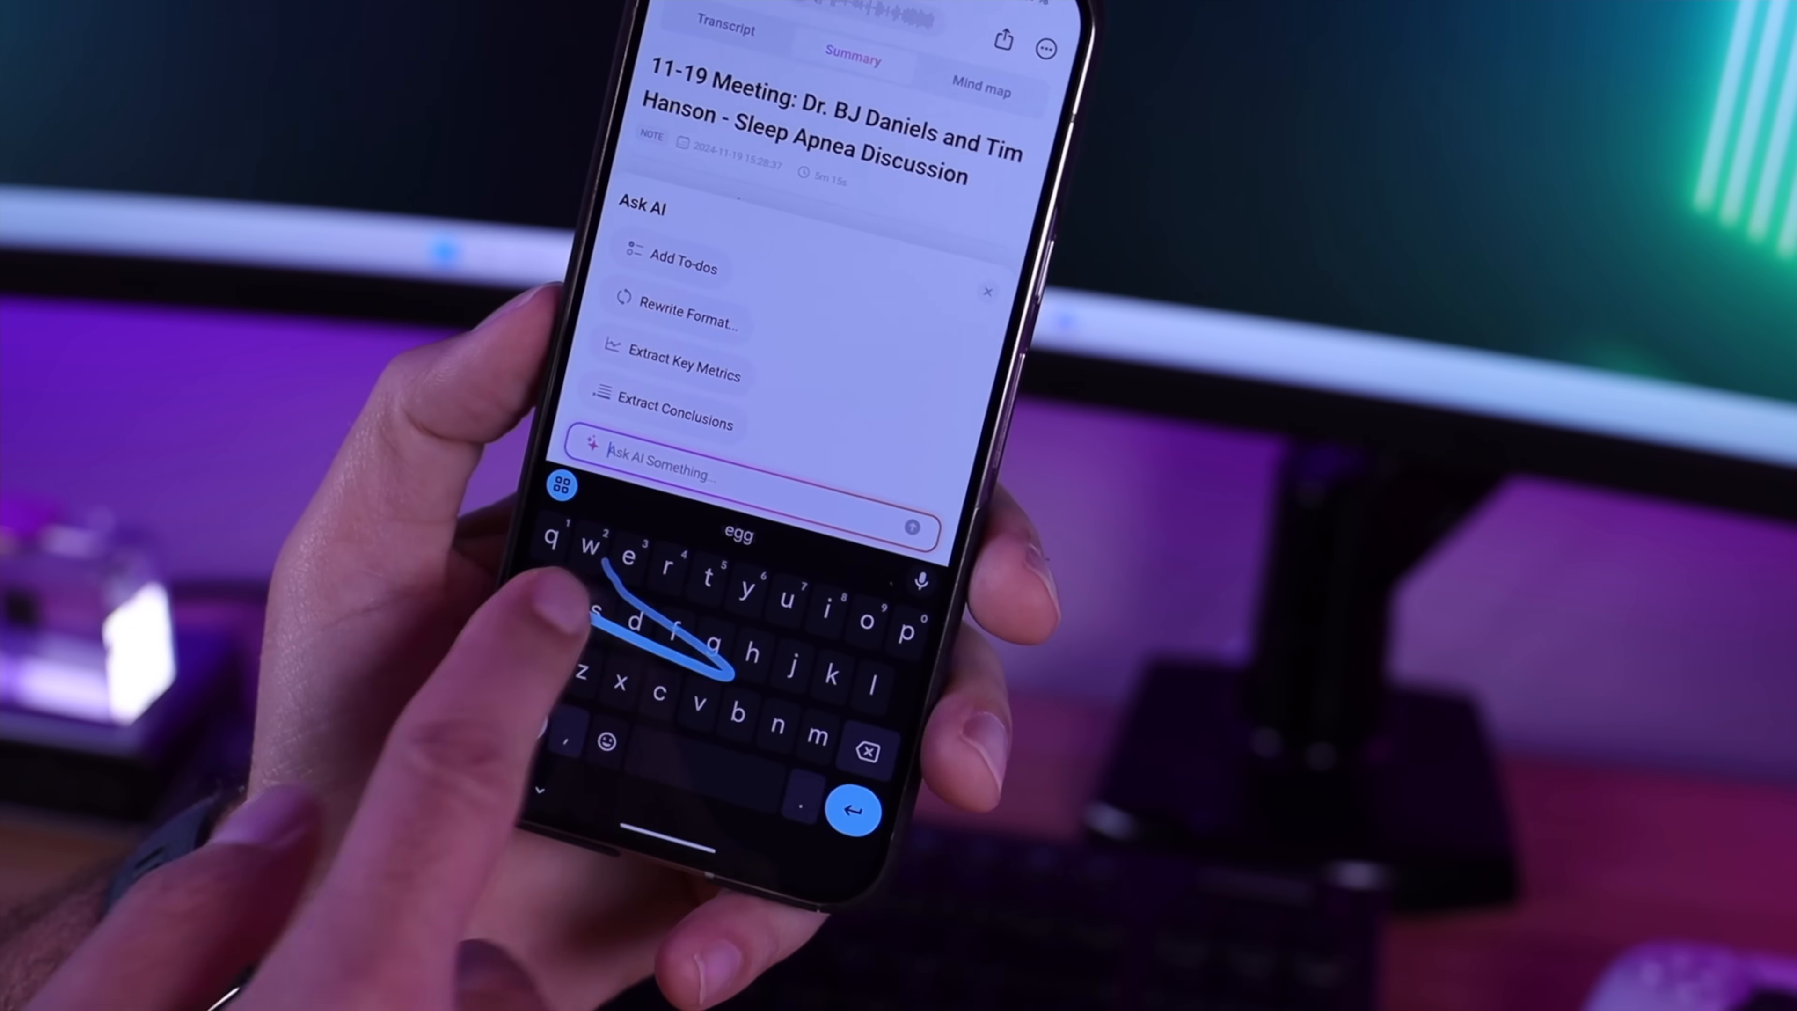
Step: Ask the meeting's AI assistant "what was the condition called" and submit it for a response
type("what was the condition")
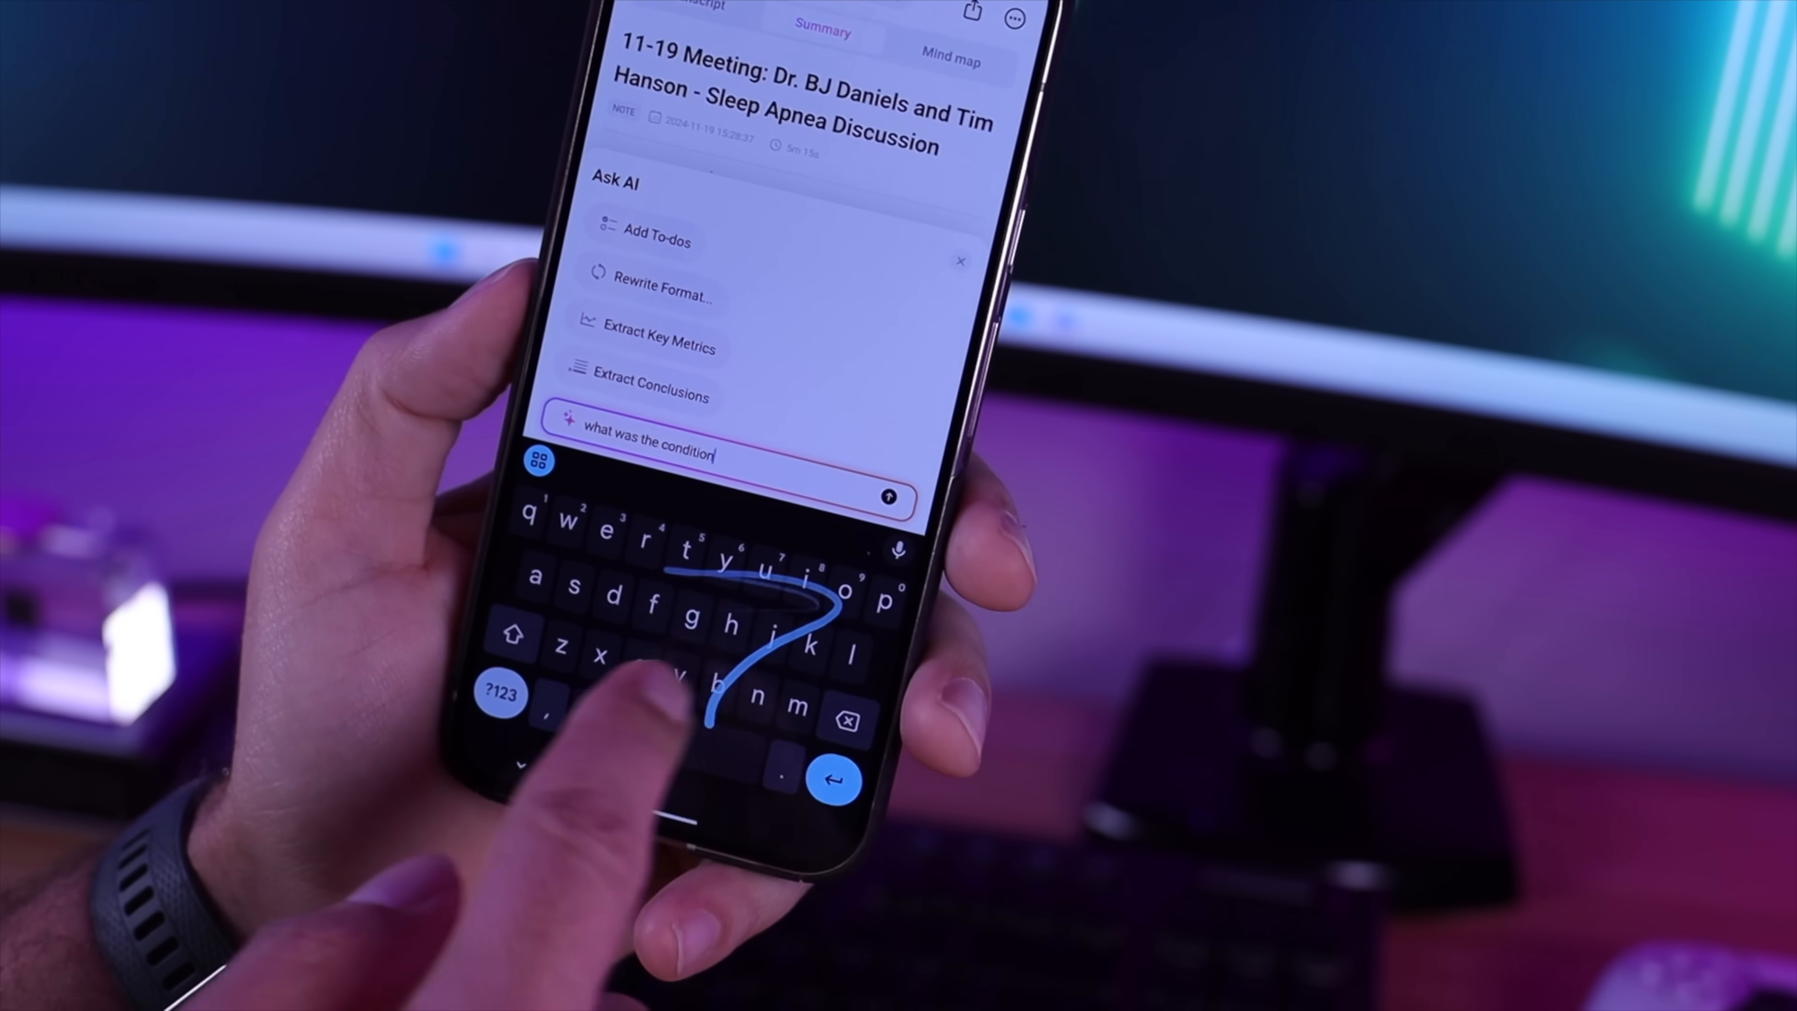
type("called")
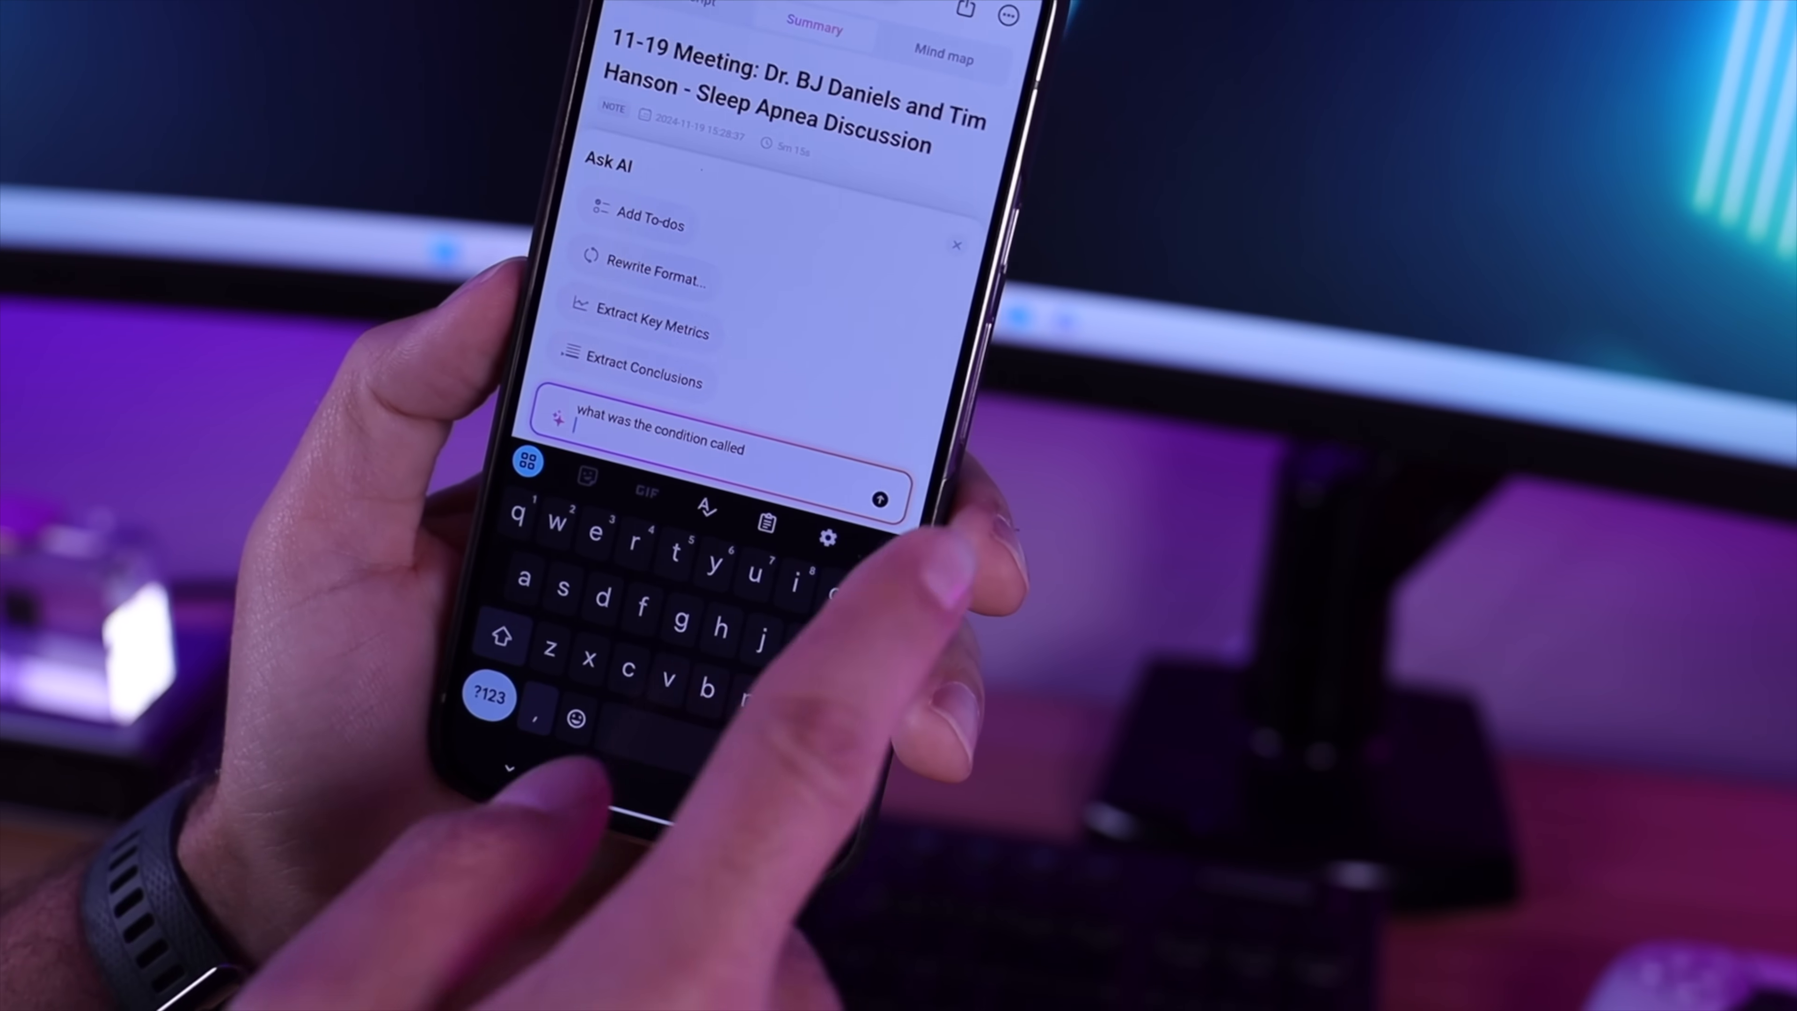
left_click(878, 496)
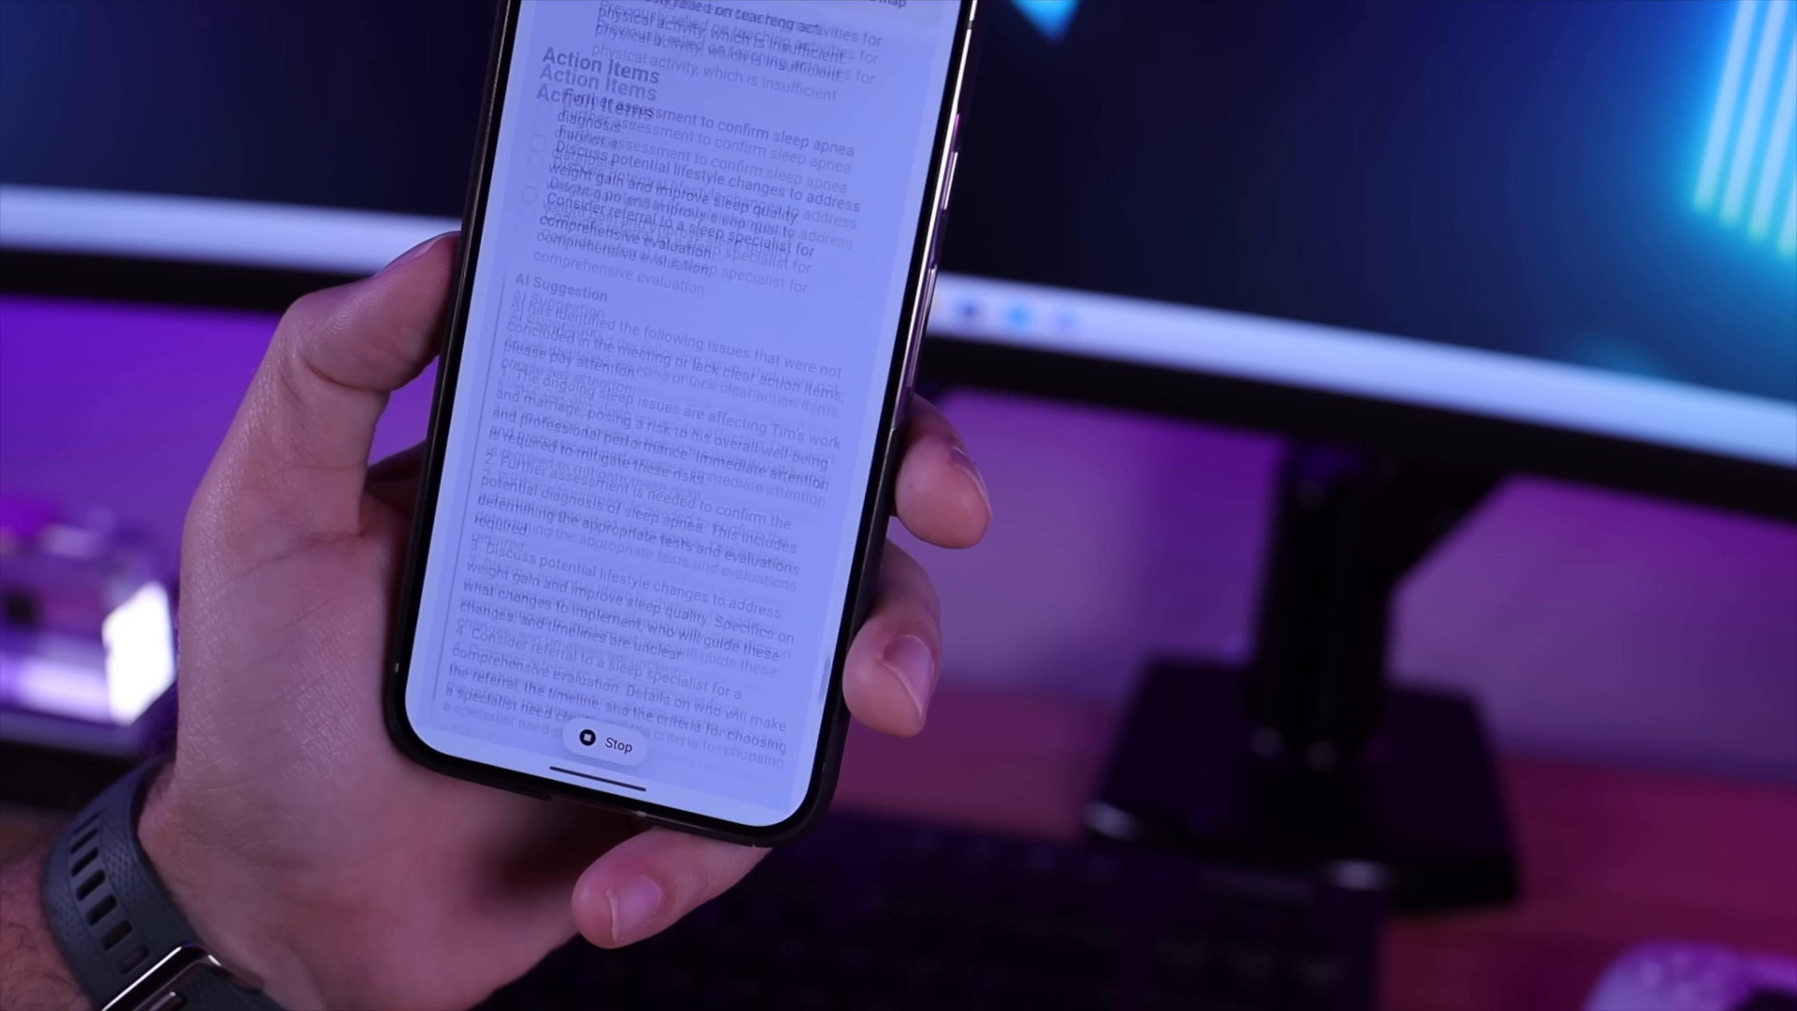